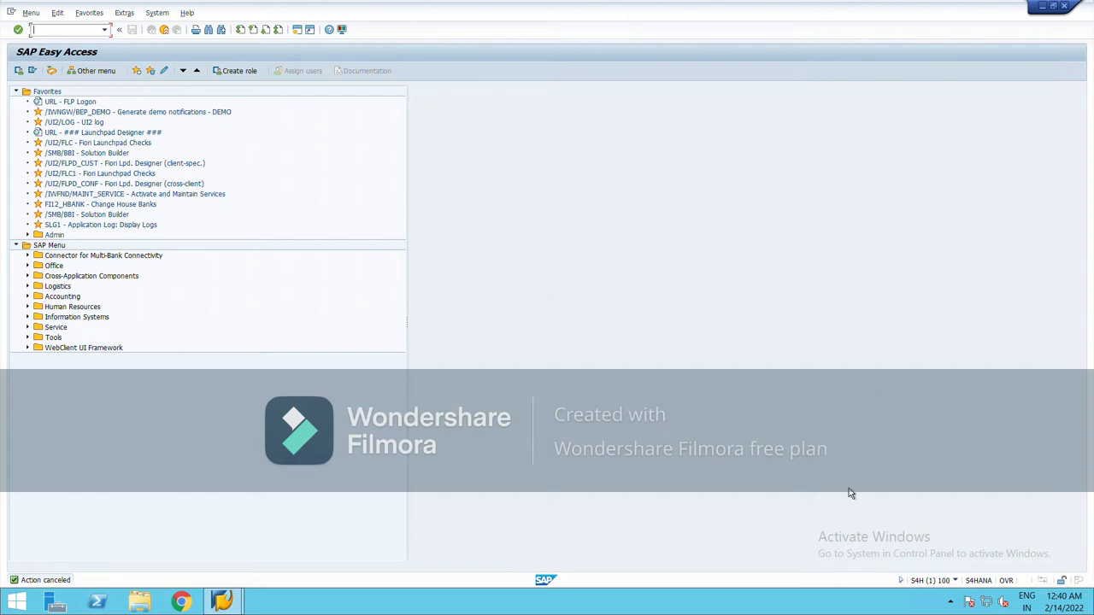
mouse_move(670, 448)
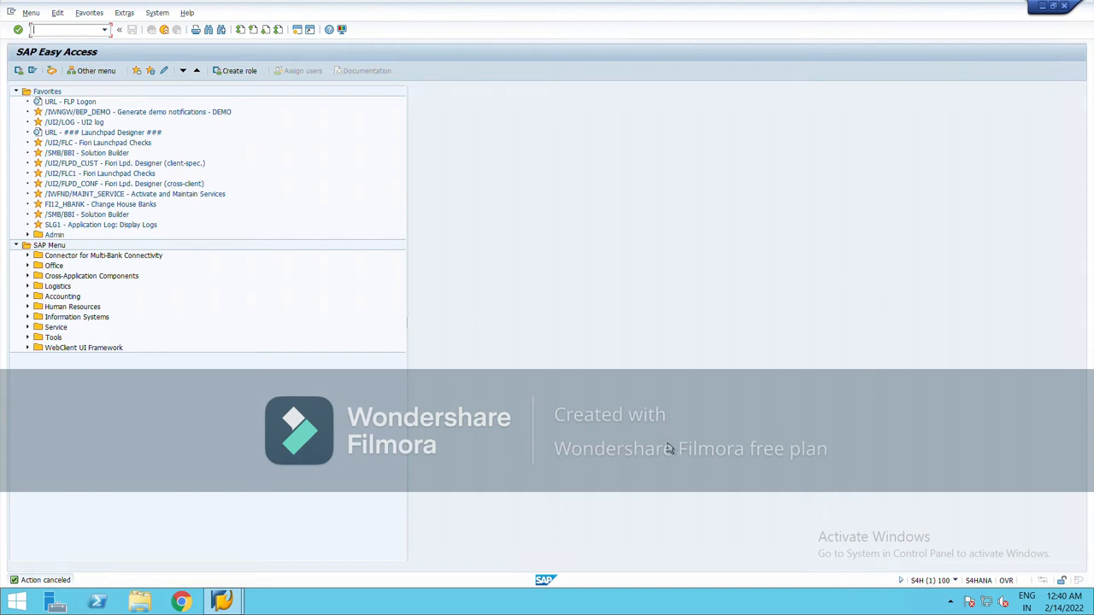
mouse_move(658, 451)
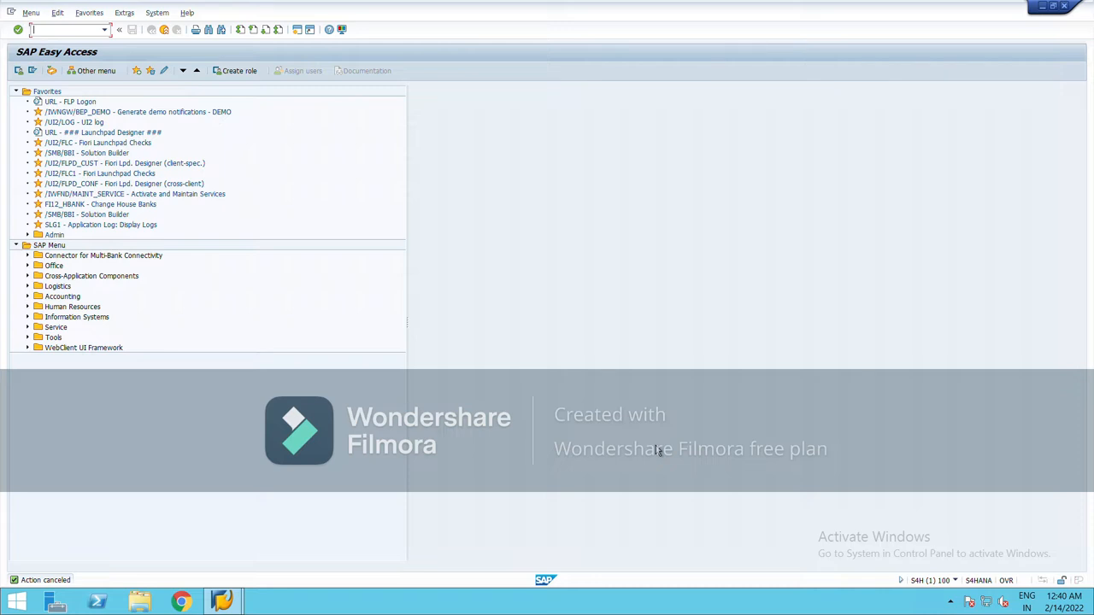
mouse_move(202, 201)
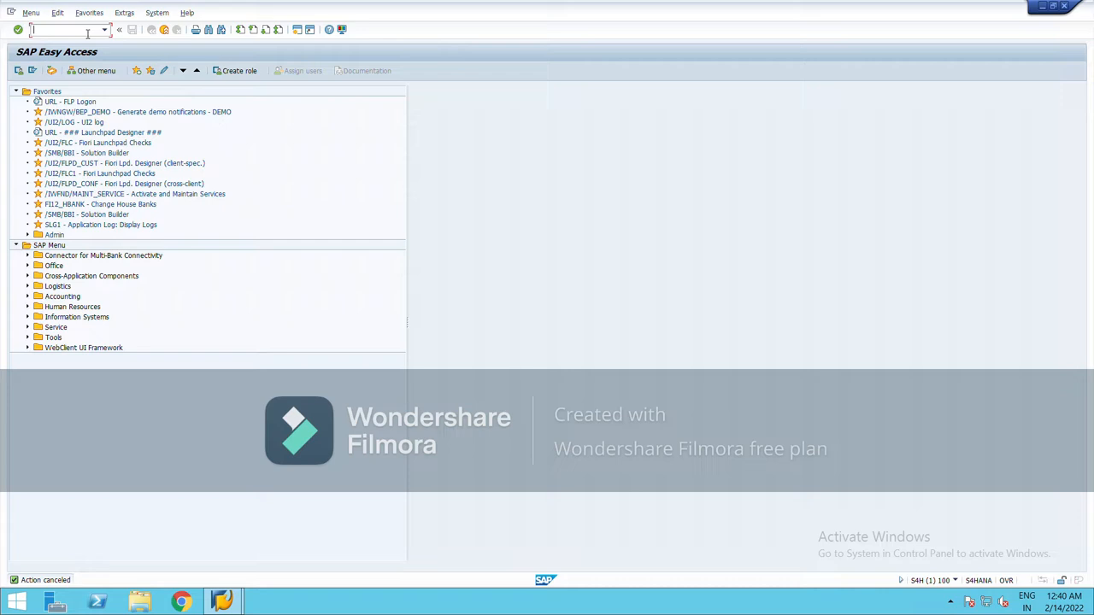
Step: Start transaction SPRO from the command field to reach the SAP Reference IMG
type("se")
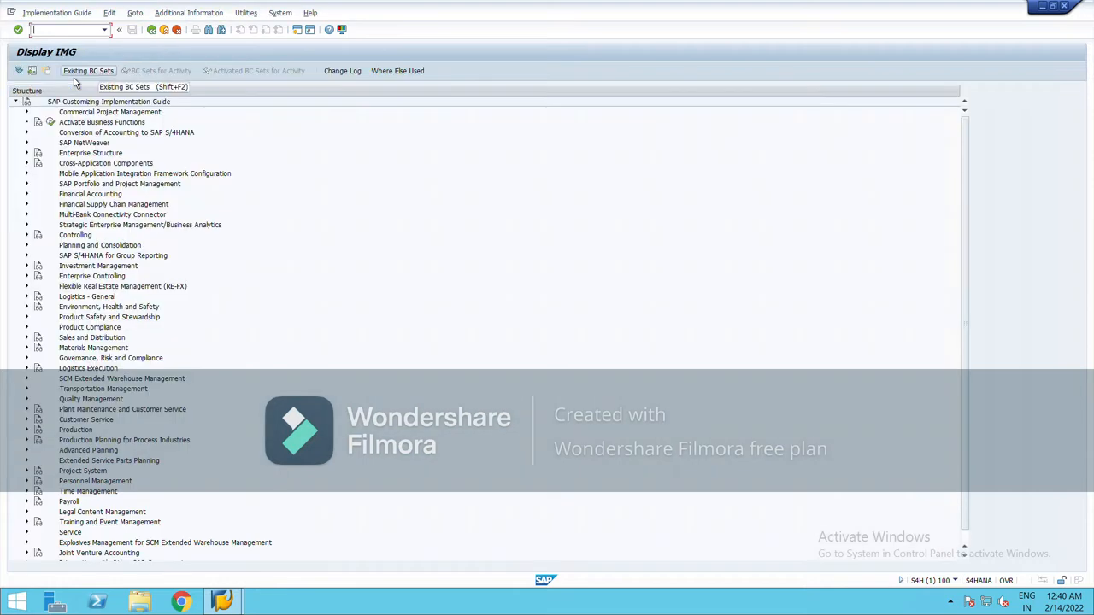
mouse_move(30, 207)
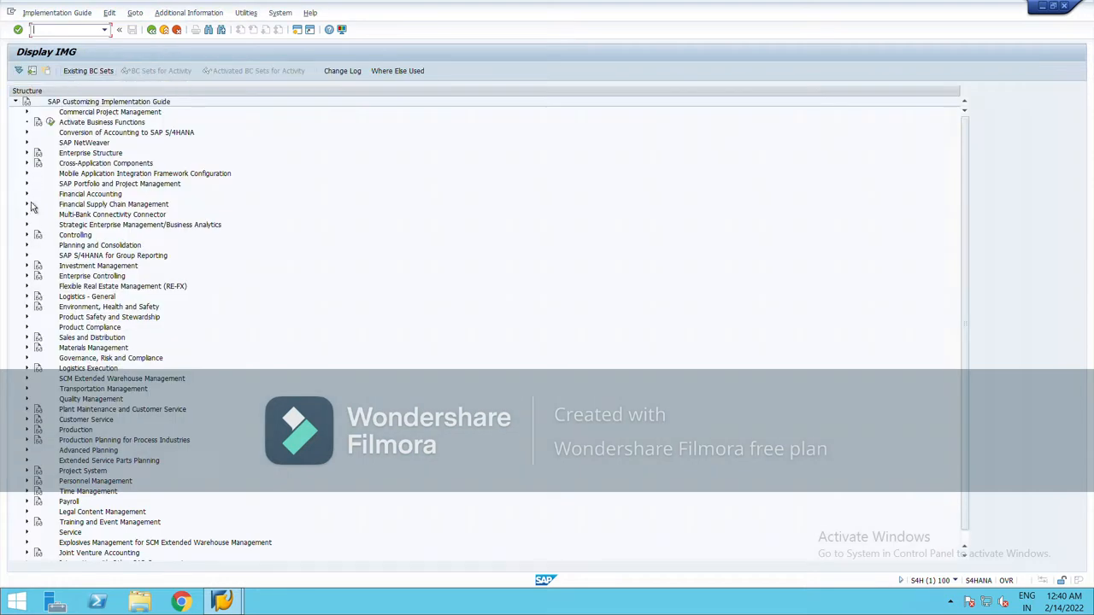
Step: Expand Financial Accounting > Global Settings > Fiscal Year and Posting Periods and execute Maintain Fiscal Year Variant
left_click(27, 195)
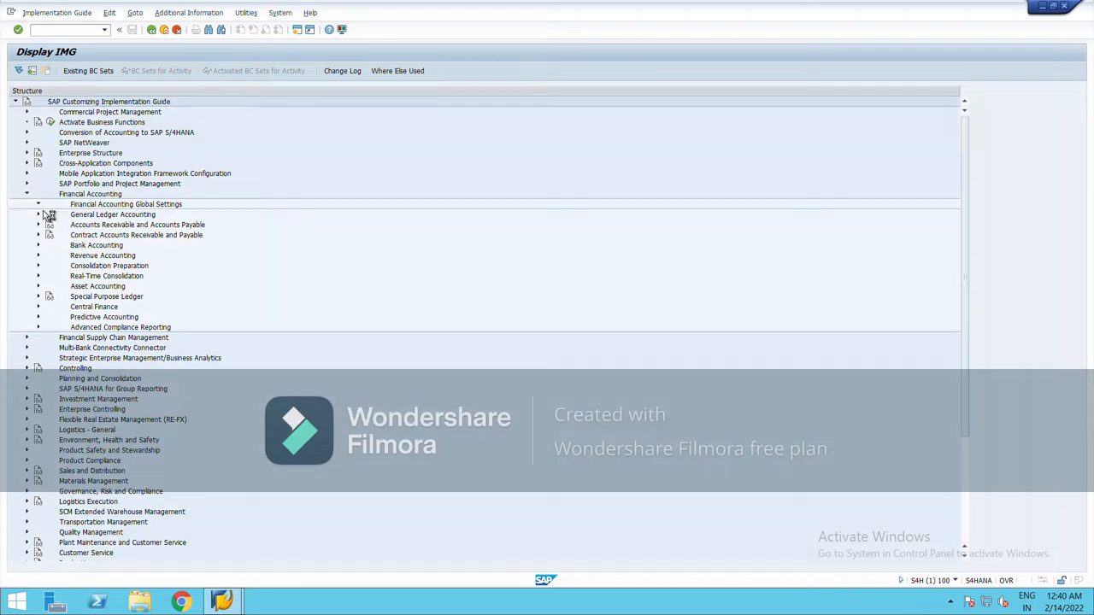
left_click(37, 203)
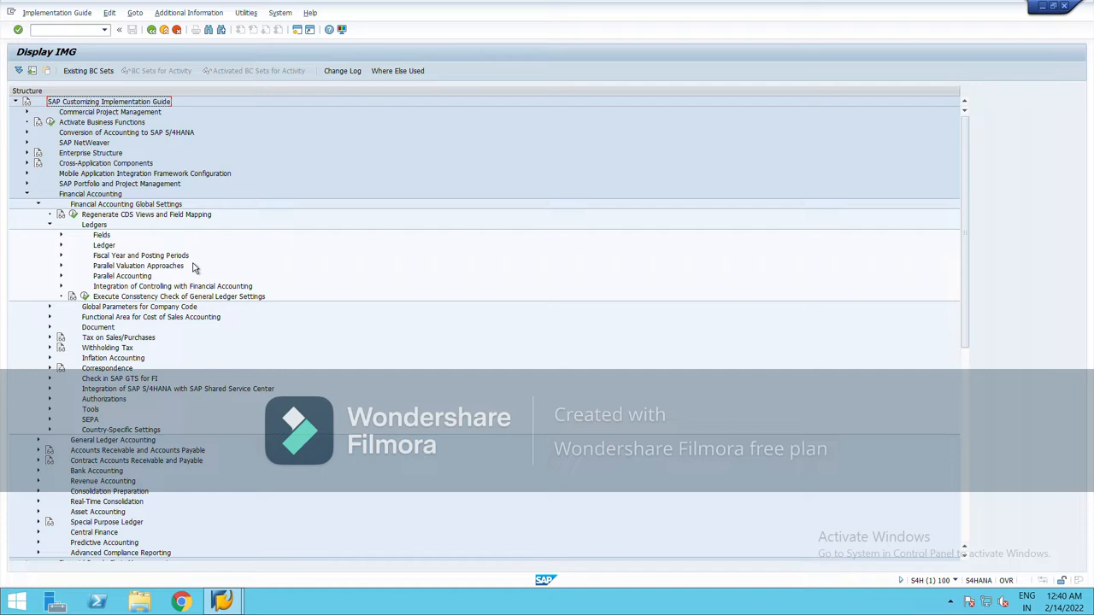
left_click(61, 257)
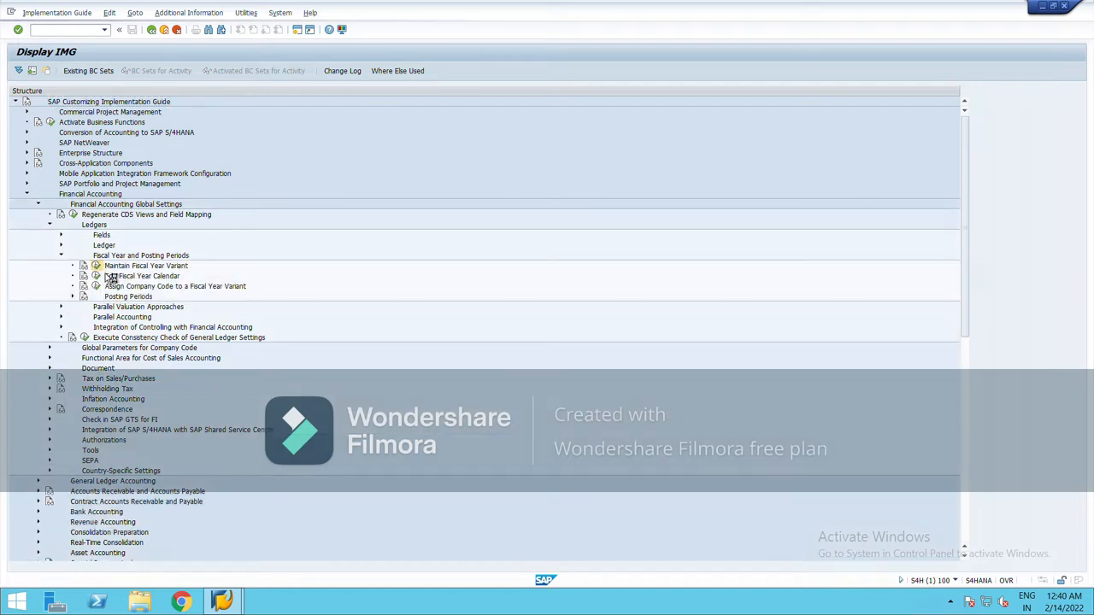
double_click(145, 267)
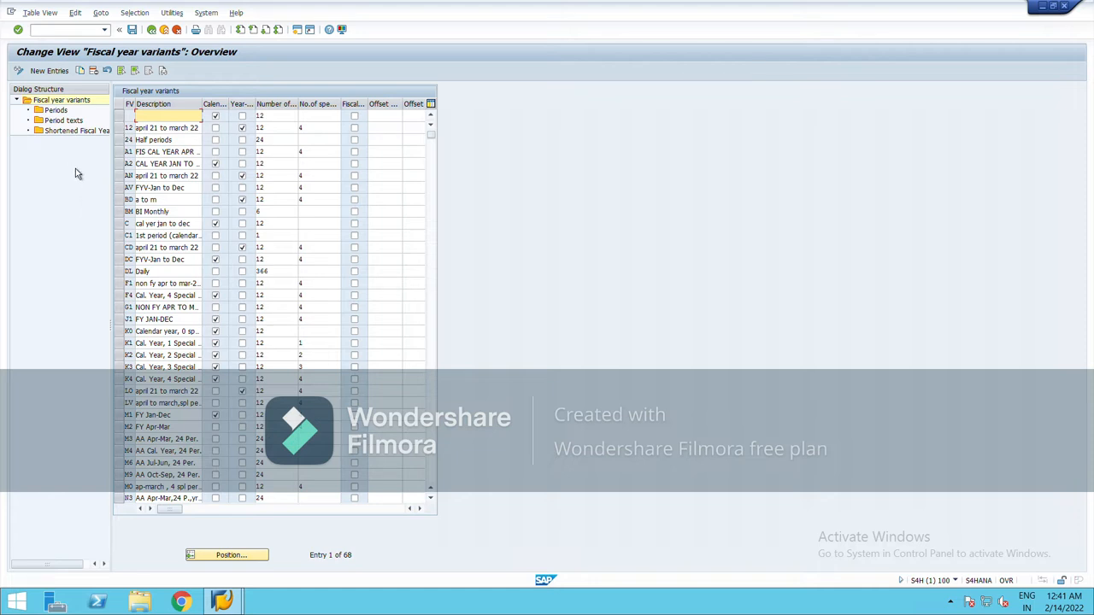
Step: Start New Entries on the fiscal year variants overview
left_click(48, 70)
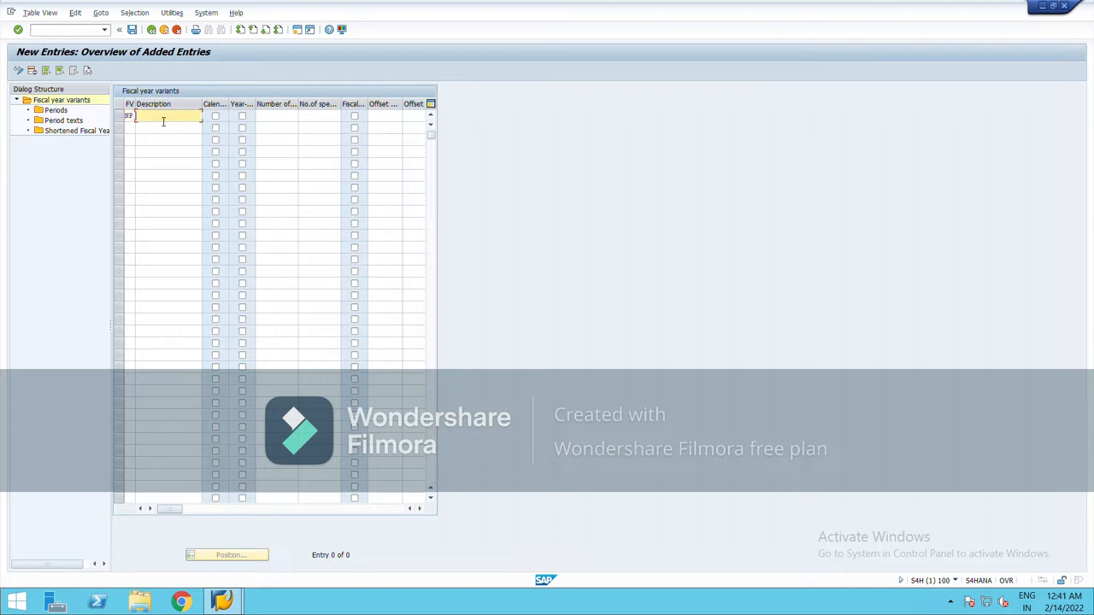
Step: Enter the April variant description with 12 posting periods and 4 special periods
type("aprl")
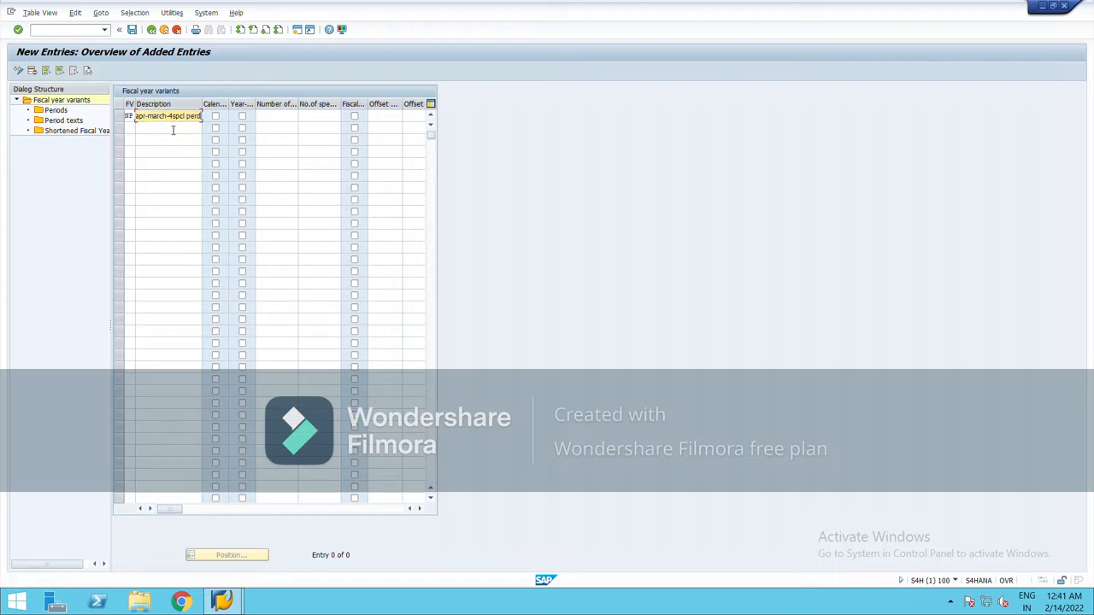
mouse_move(323, 130)
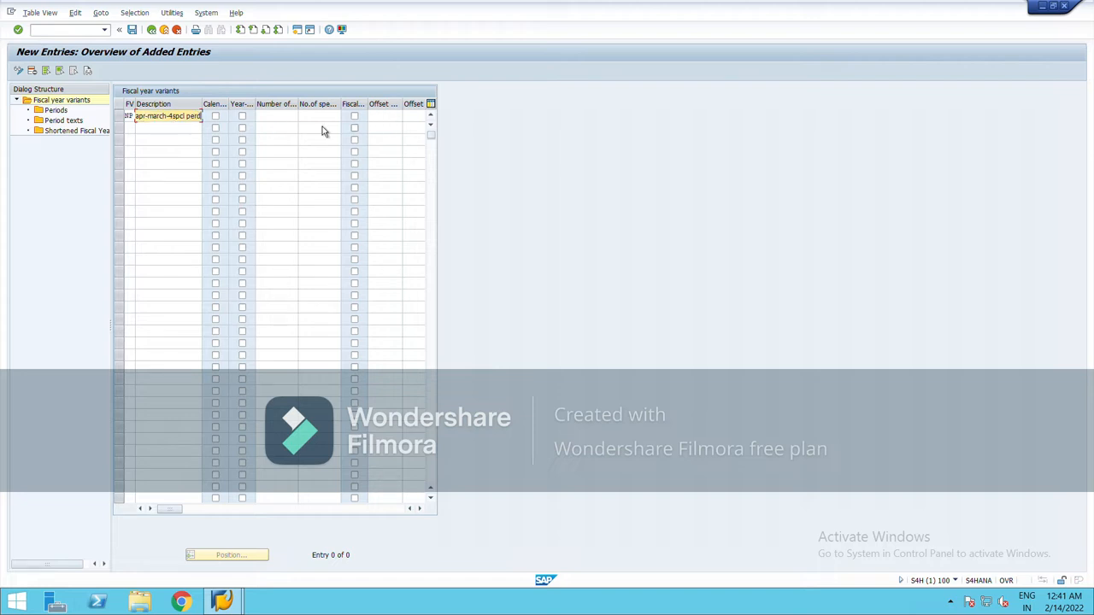
mouse_move(229, 135)
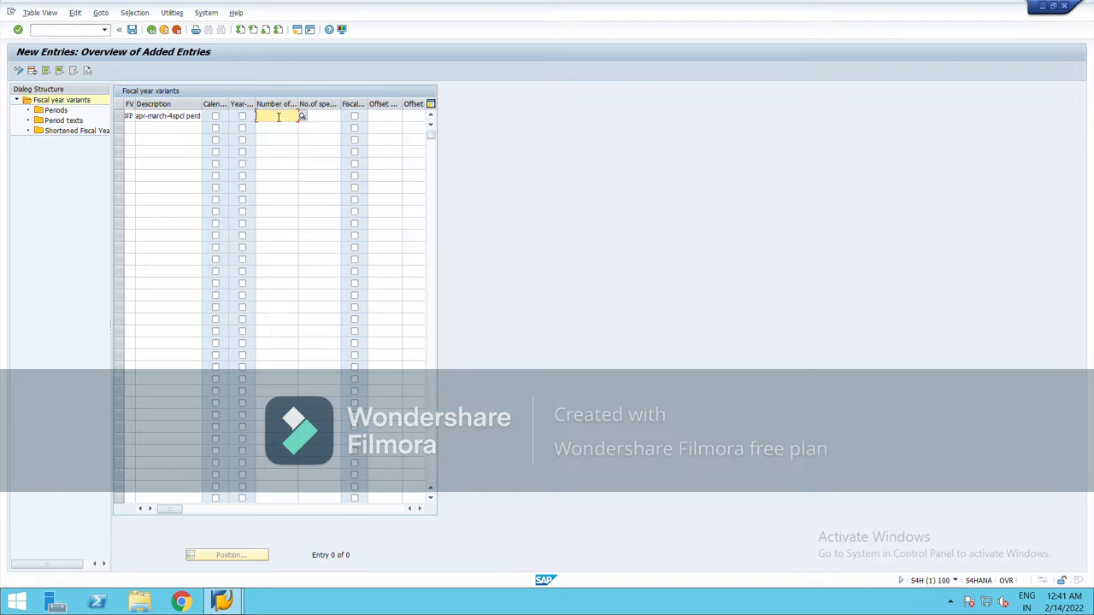
type("12")
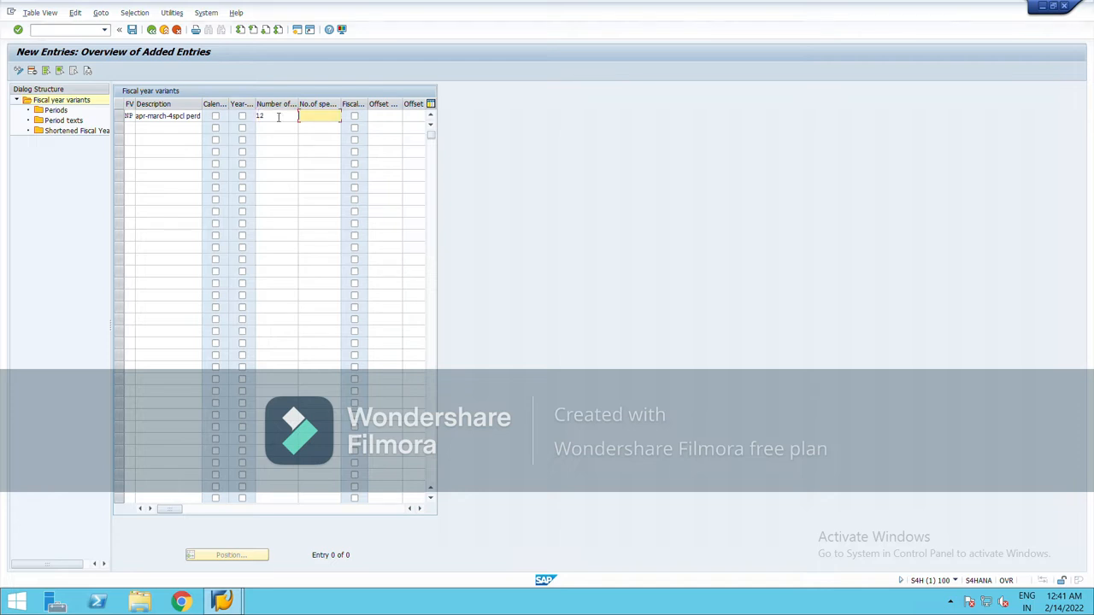
type("4")
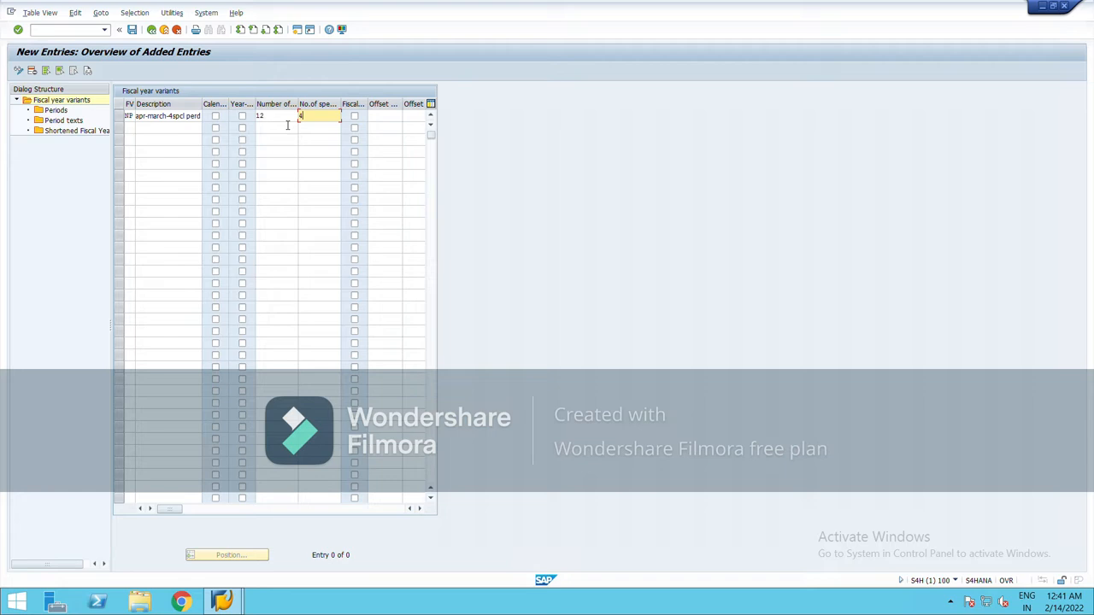
mouse_move(202, 157)
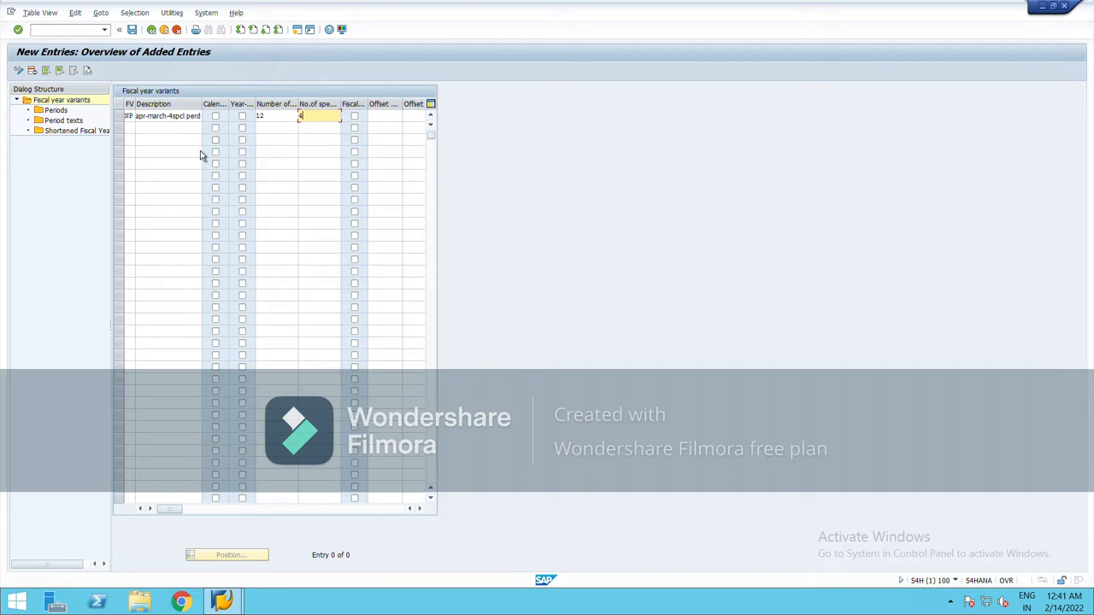
mouse_move(126, 128)
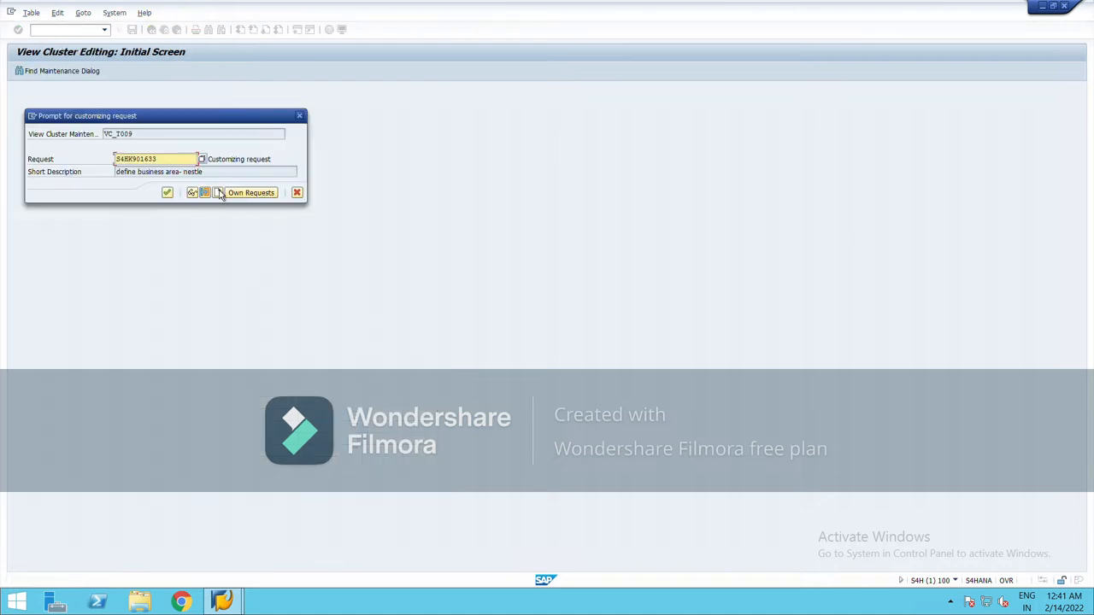
Step: Create a customizing request described as maintaining the fiscal year variant and confirm it
left_click(203, 191)
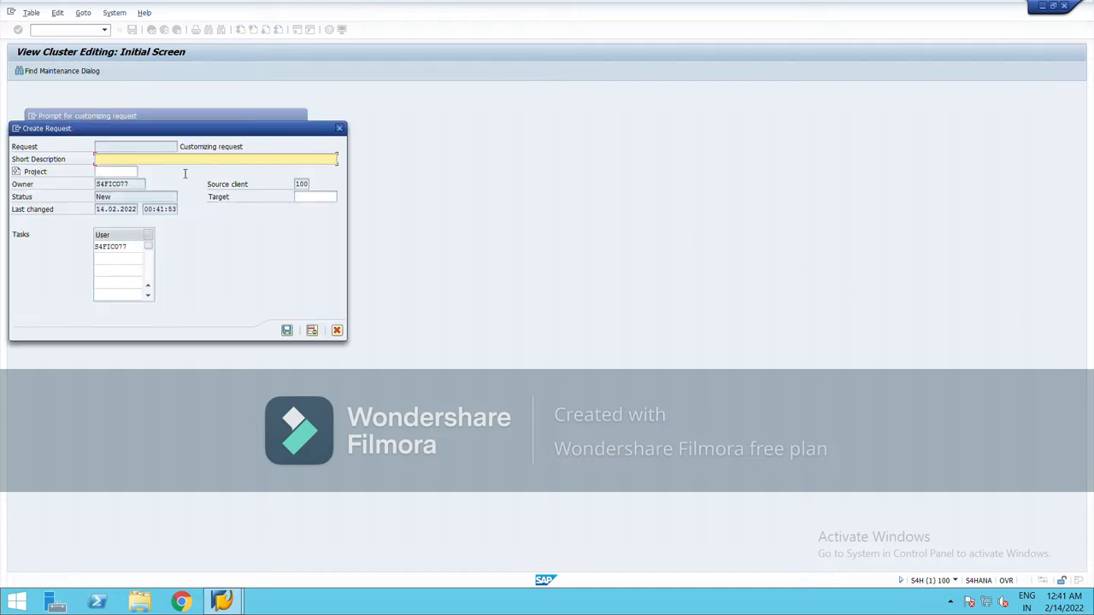
type("maintain fiscal")
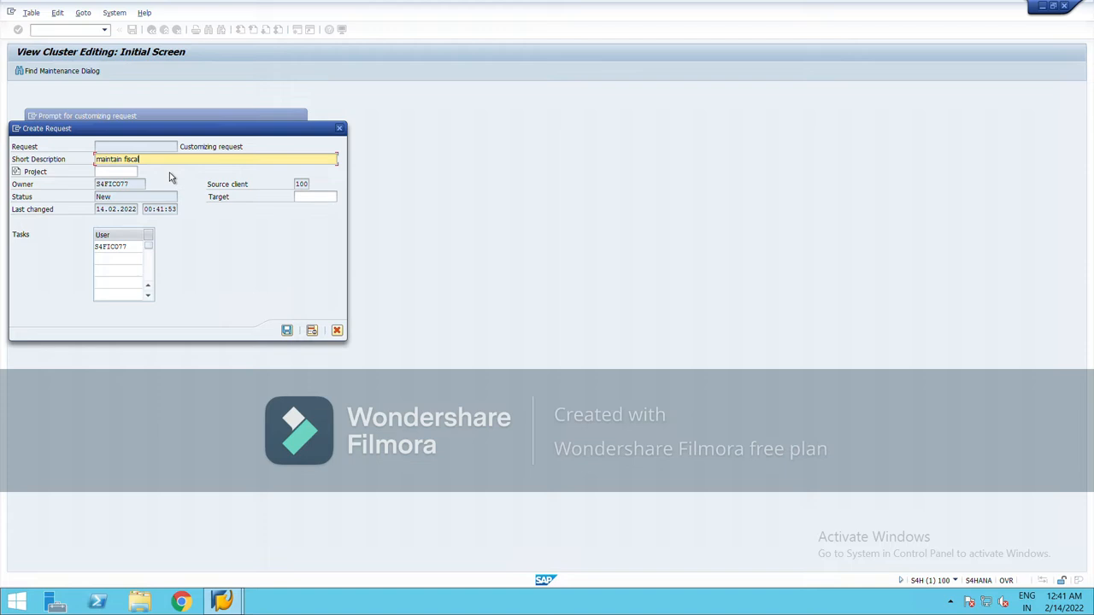
type("year variant")
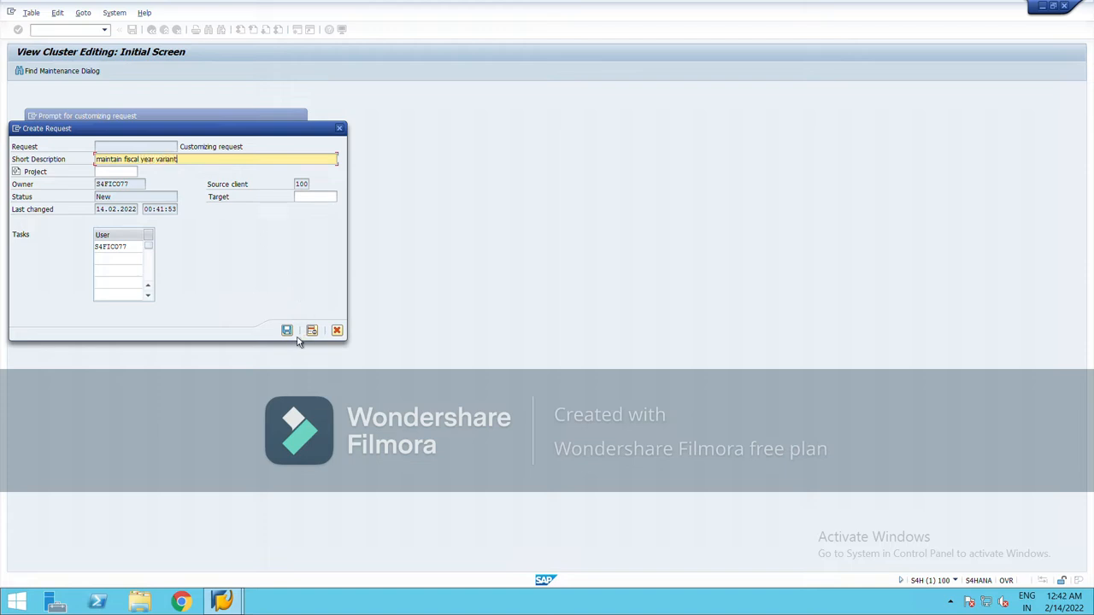
left_click(287, 332)
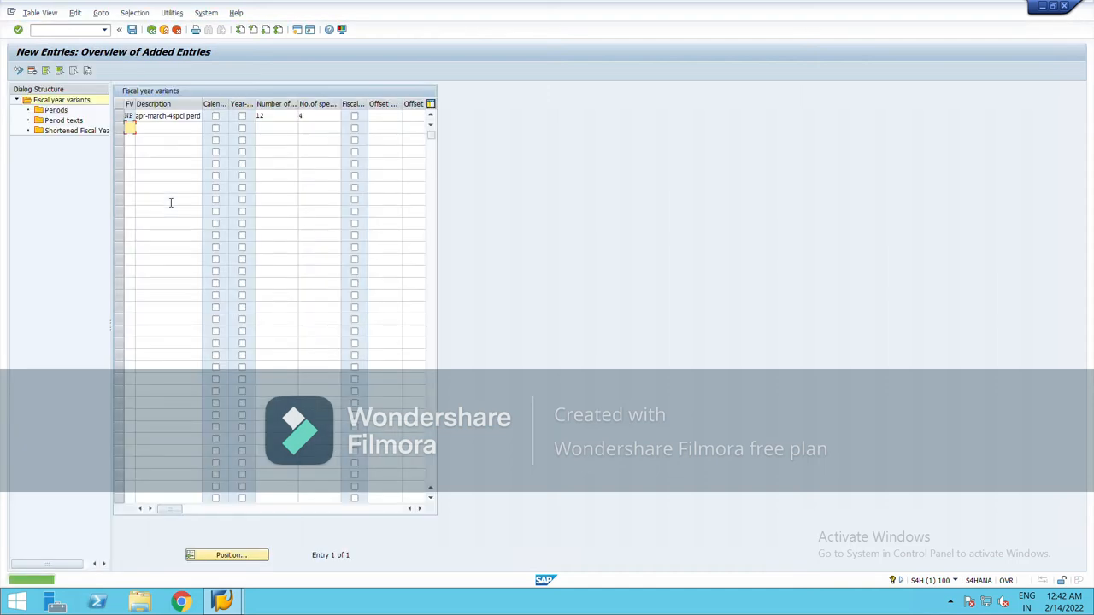
Step: Save the new variant and bring up its empty Periods table
left_click(131, 29)
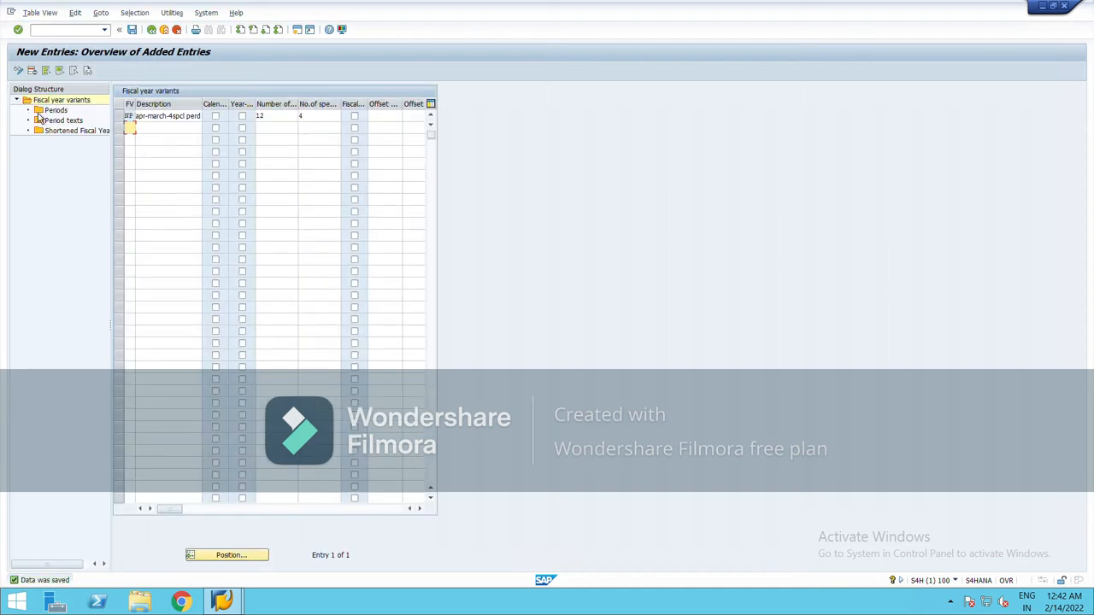
left_click(55, 109)
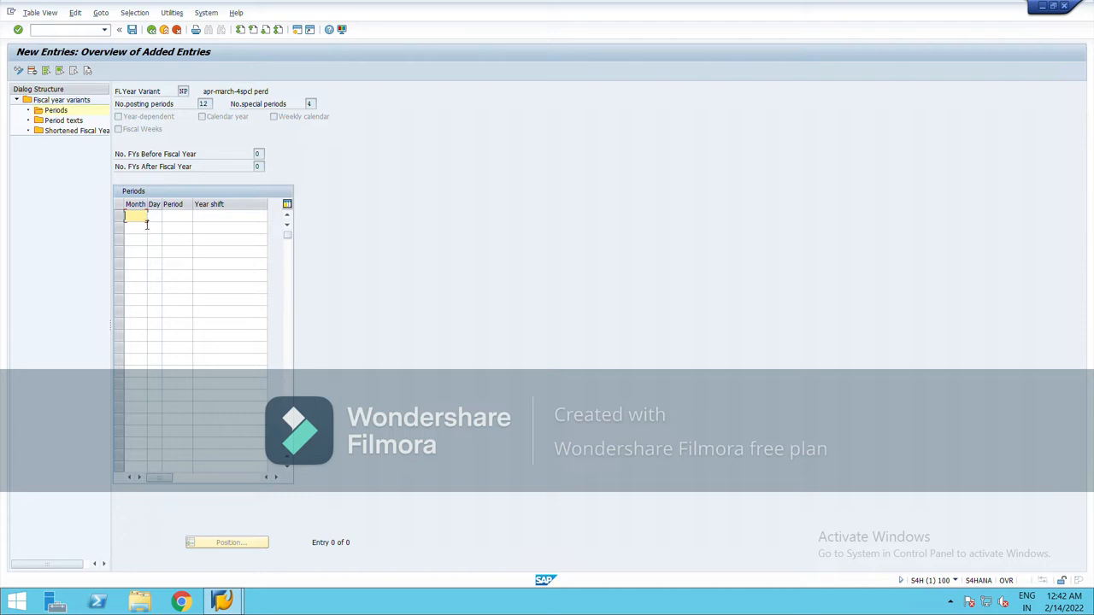
mouse_move(147, 224)
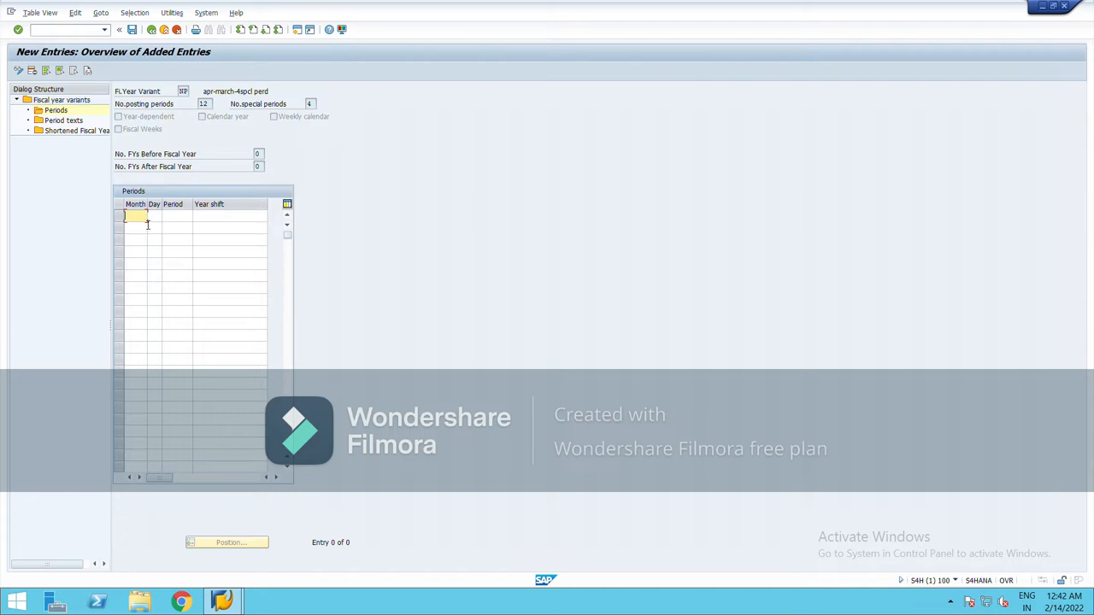
Step: Enter month-end rows April 30 through September 30 as periods 1–6 with year shift 0
type("4")
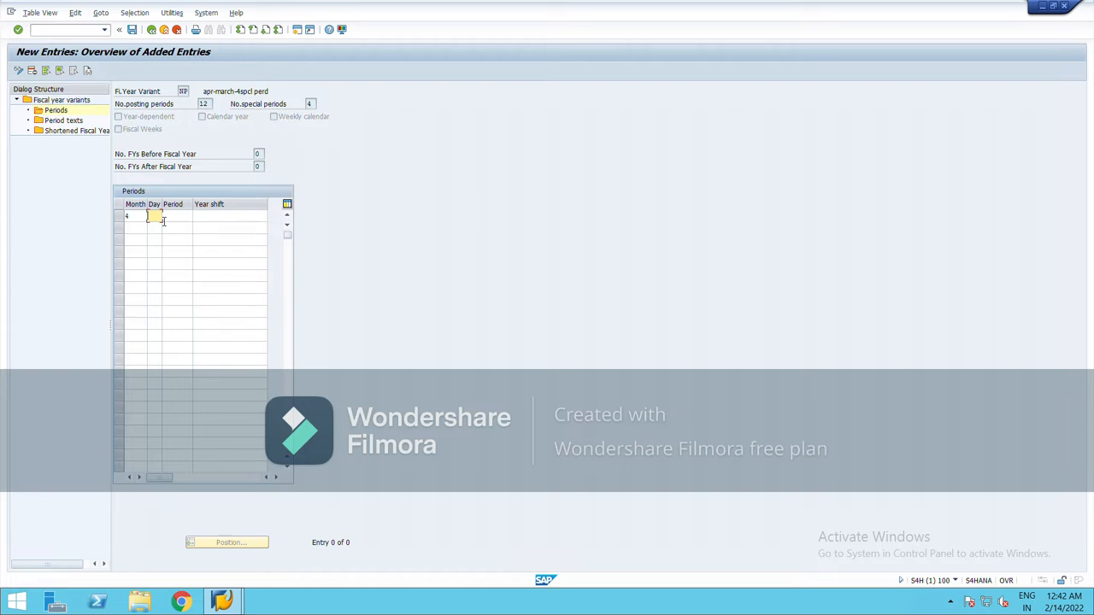
type("30")
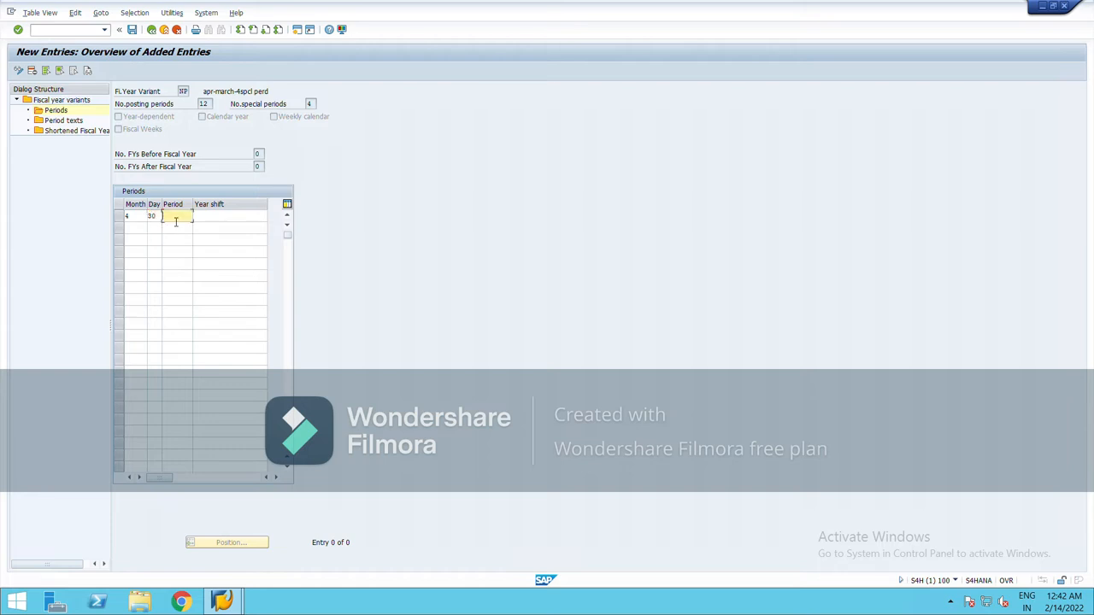
type("1")
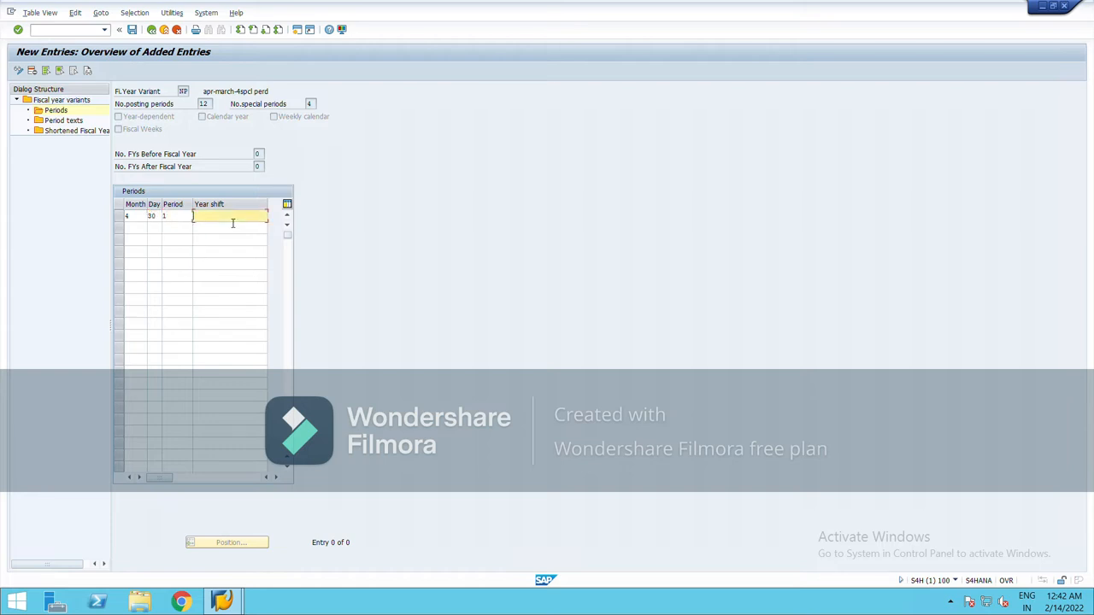
type("0")
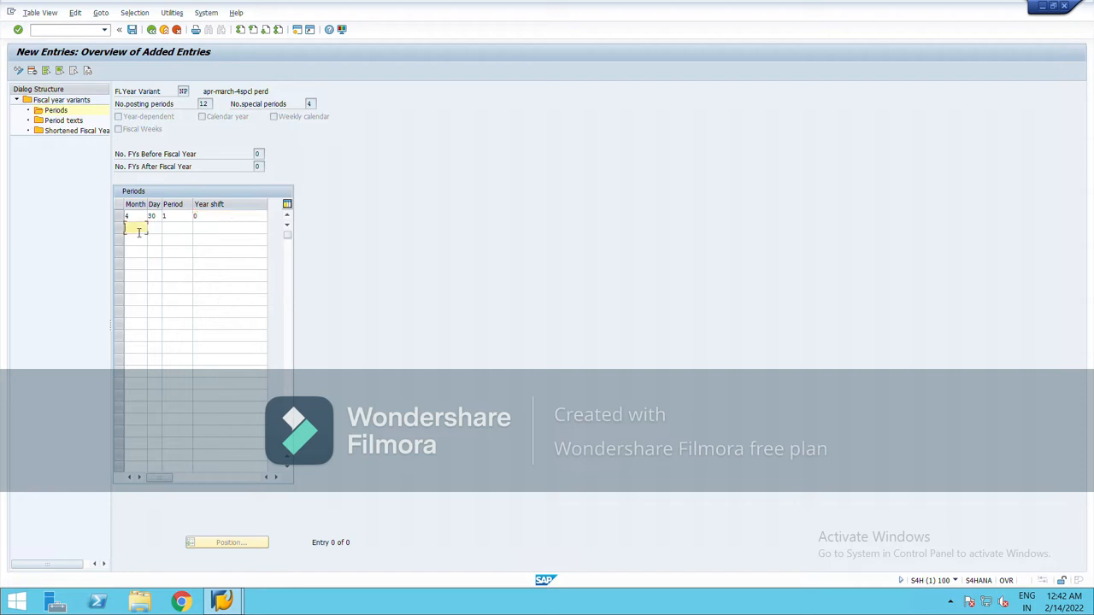
type("5")
left_click(154, 227)
type("31")
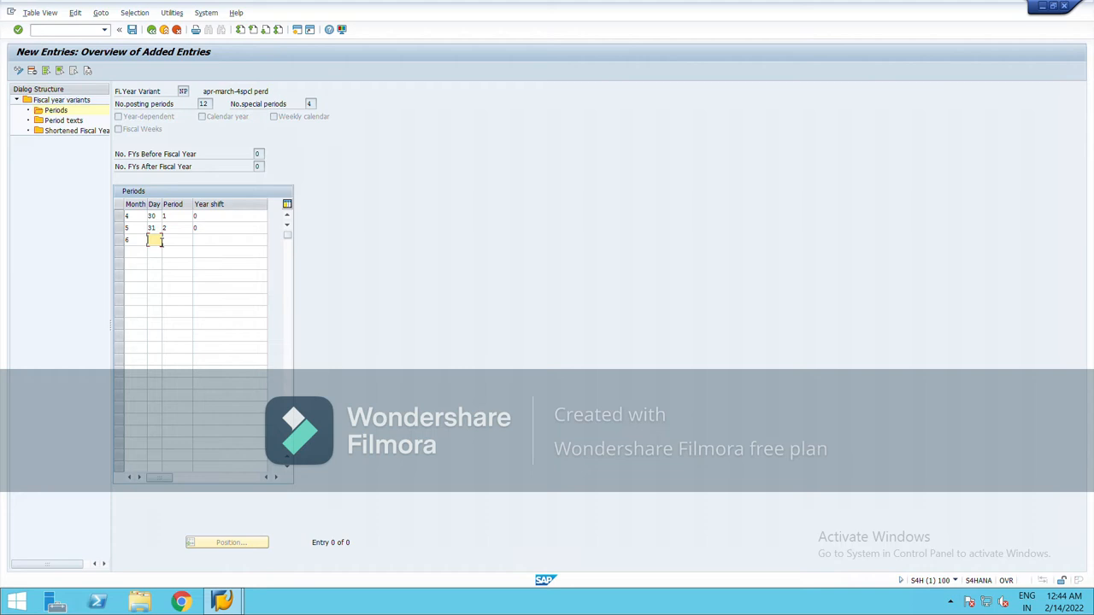
type("30")
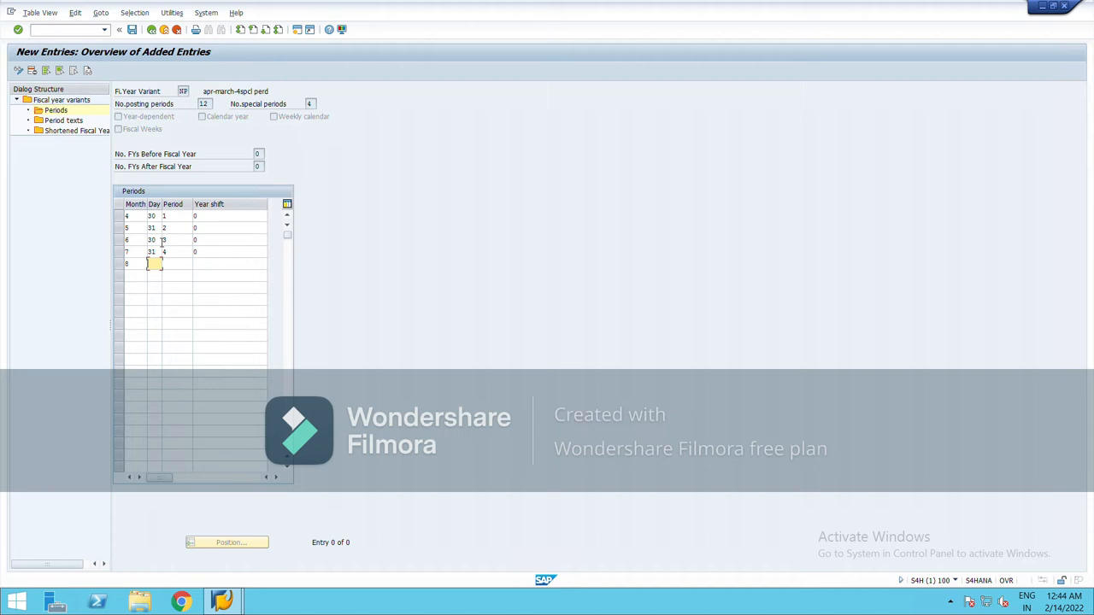
type("31")
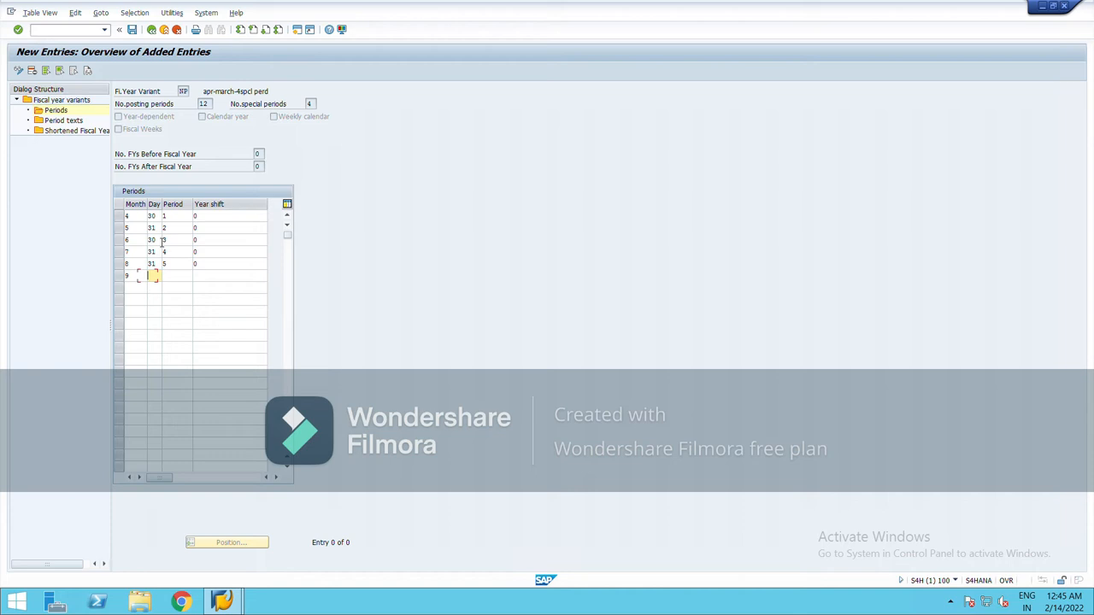
type("30")
left_click(135, 287)
type("10")
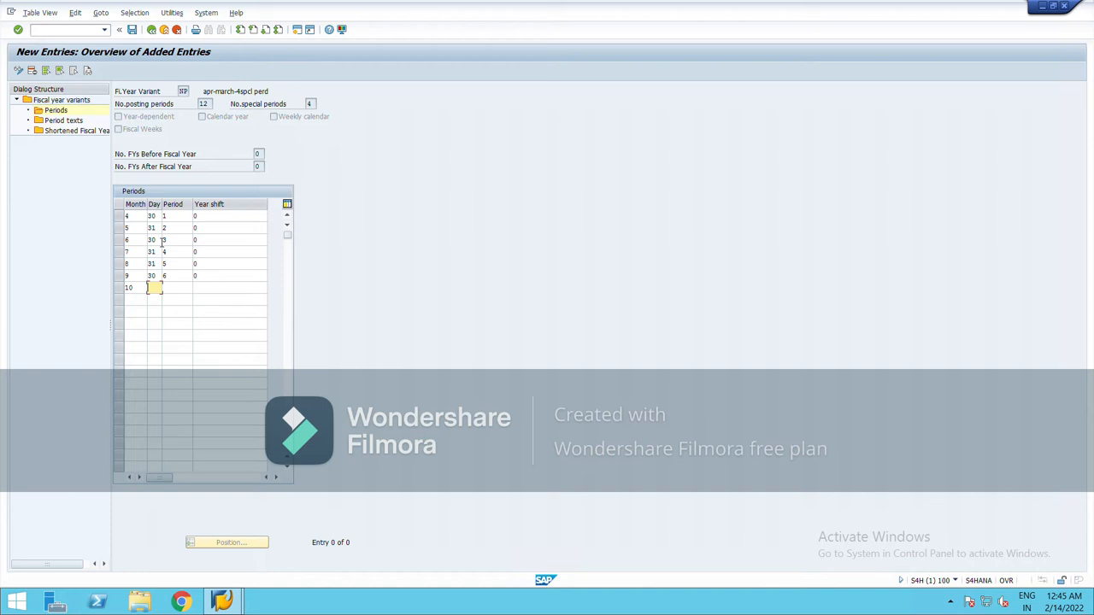
Step: Fill October–March month-end rows as periods 7–12, giving January–March year shift -1
type("31")
left_click(135, 323)
type("1")
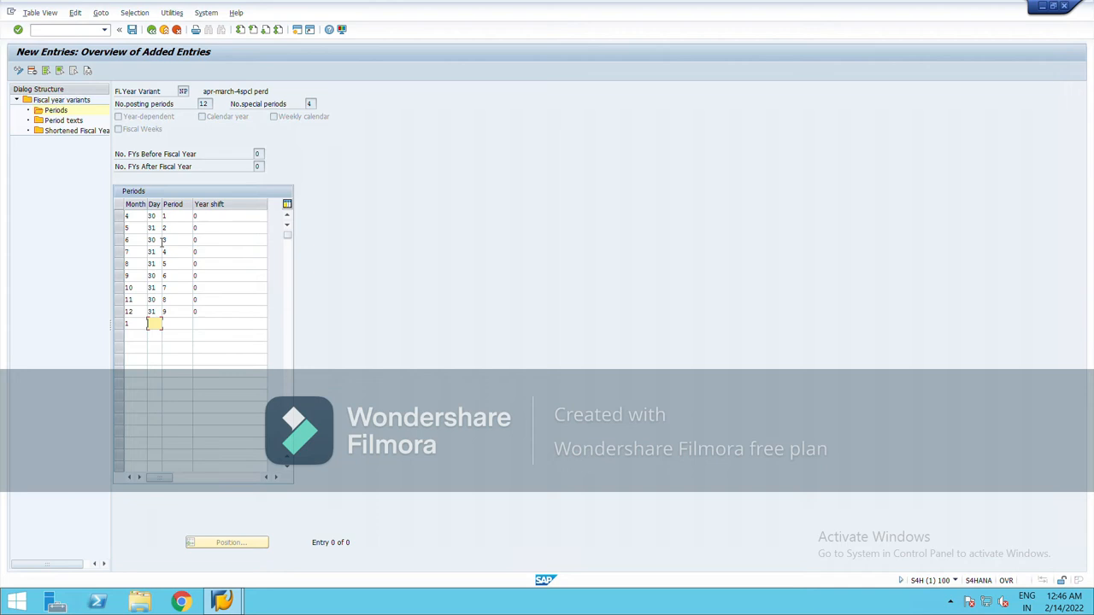
type("31")
left_click(176, 323)
type("10")
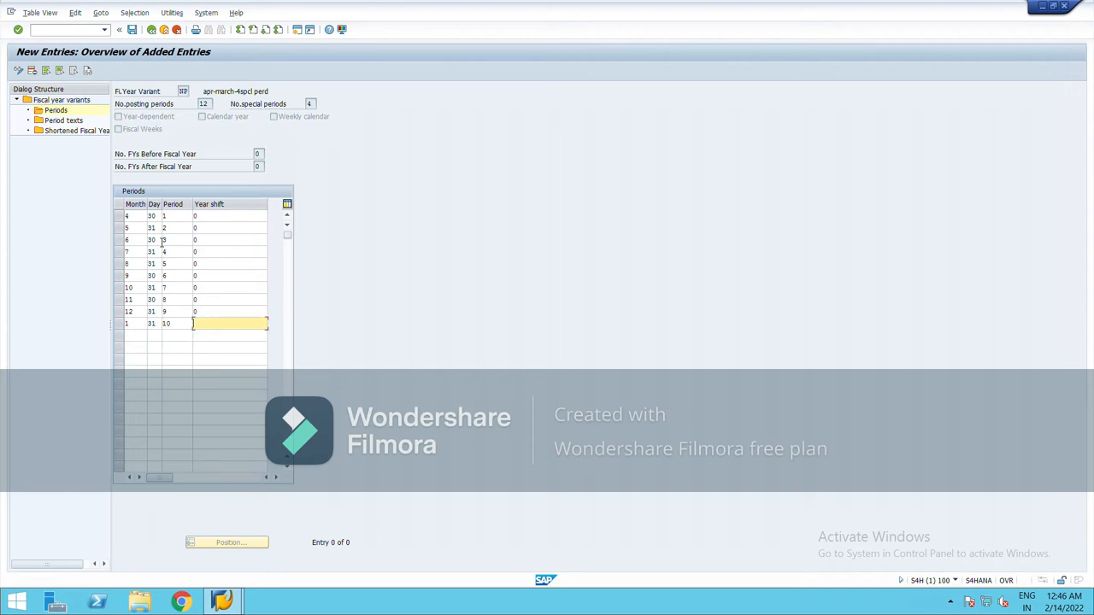
type("-1")
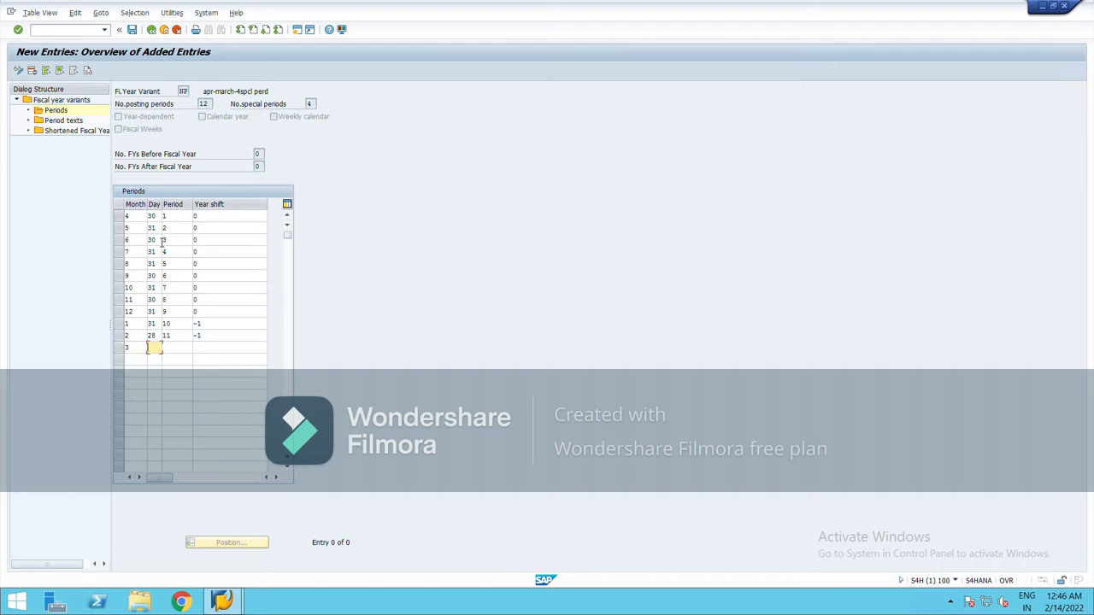
type("31")
left_click(176, 347)
type("12")
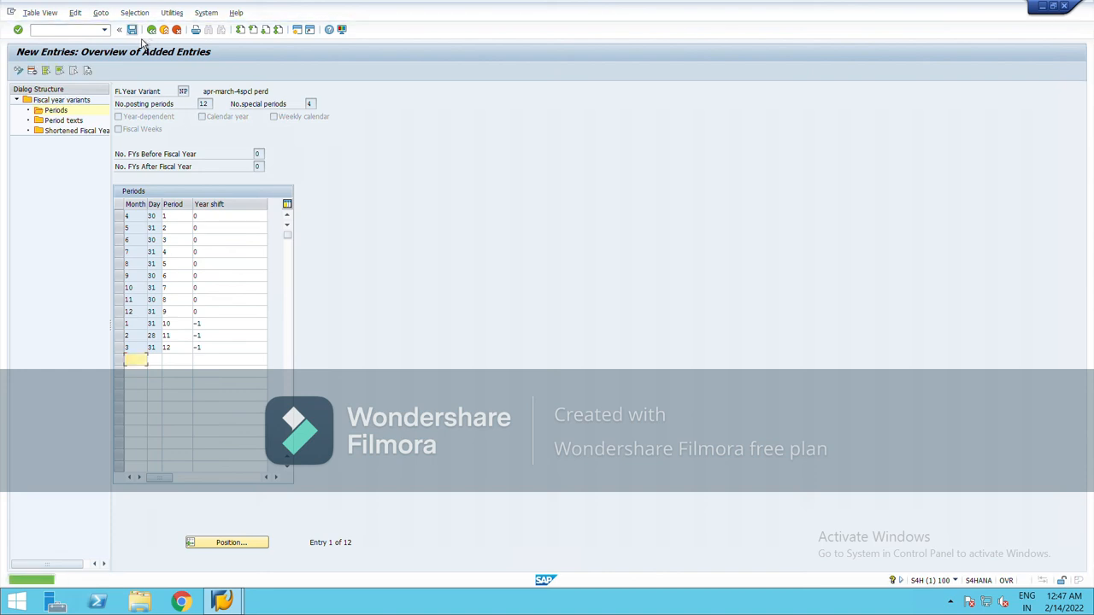
Step: Save the period table, locate the new variant via Position and reopen its 12 saved periods
left_click(132, 29)
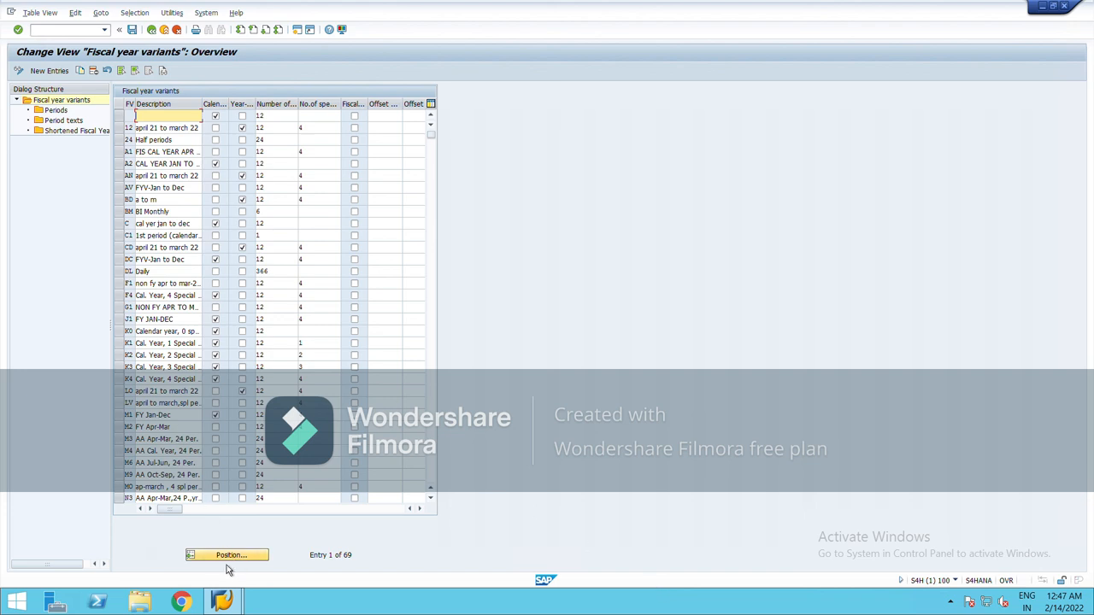
left_click(226, 554)
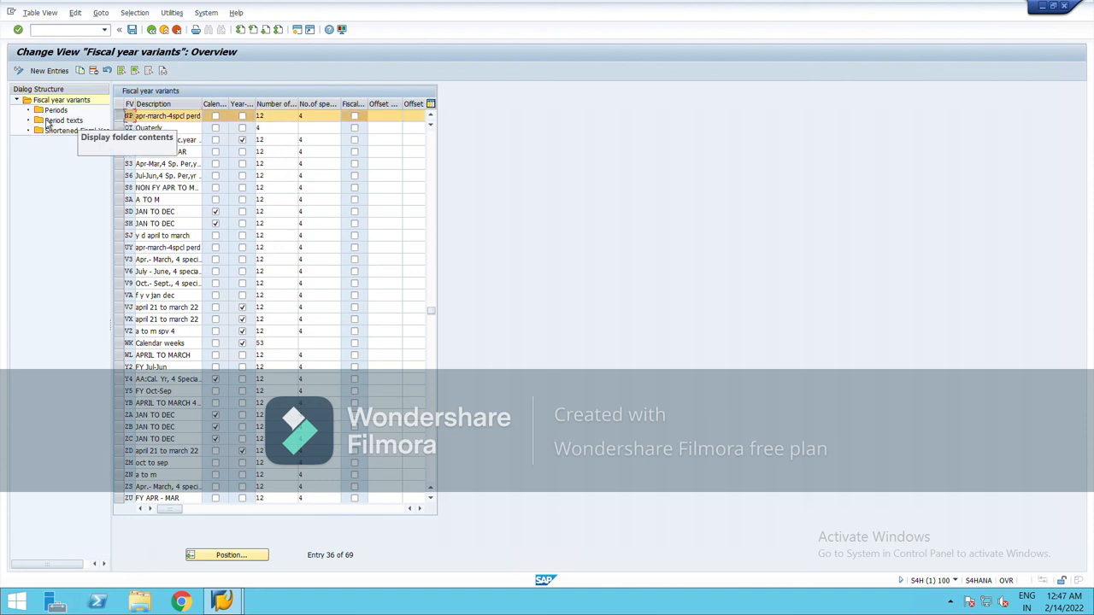
double_click(54, 109)
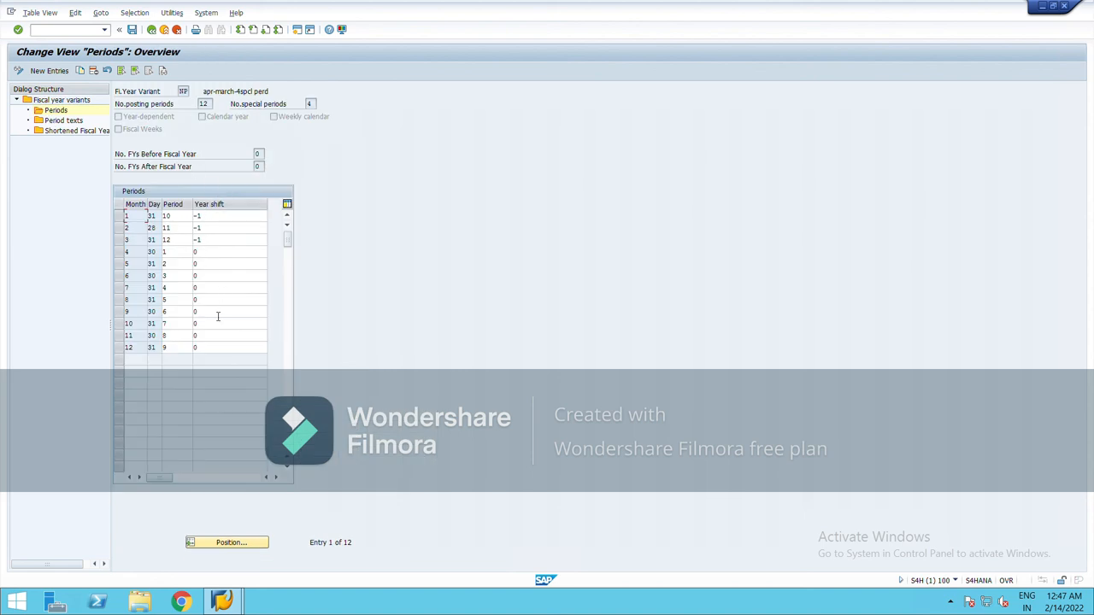
mouse_move(239, 382)
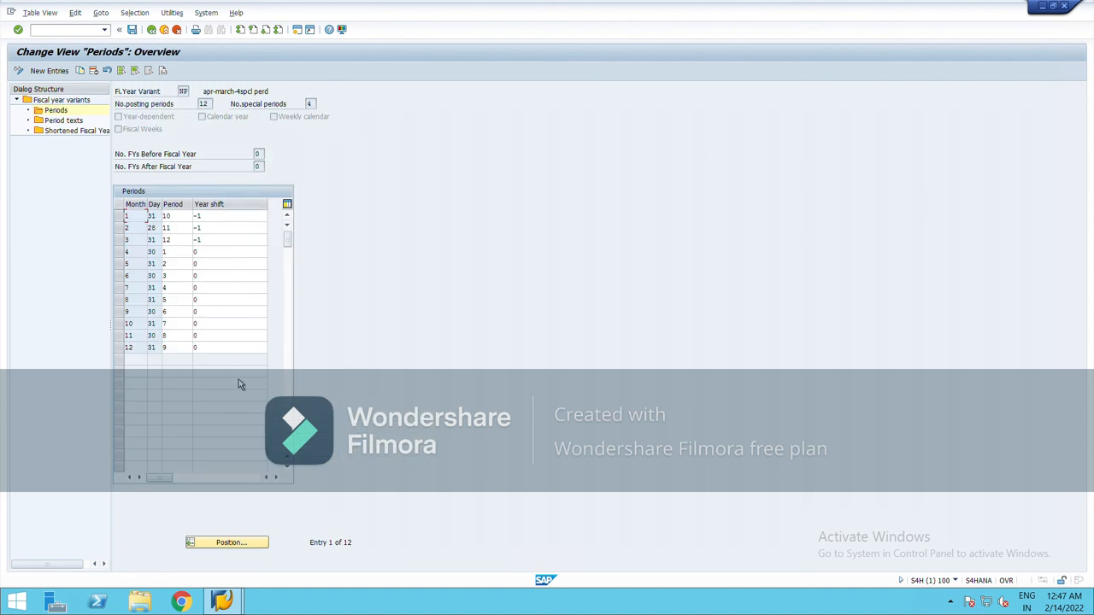